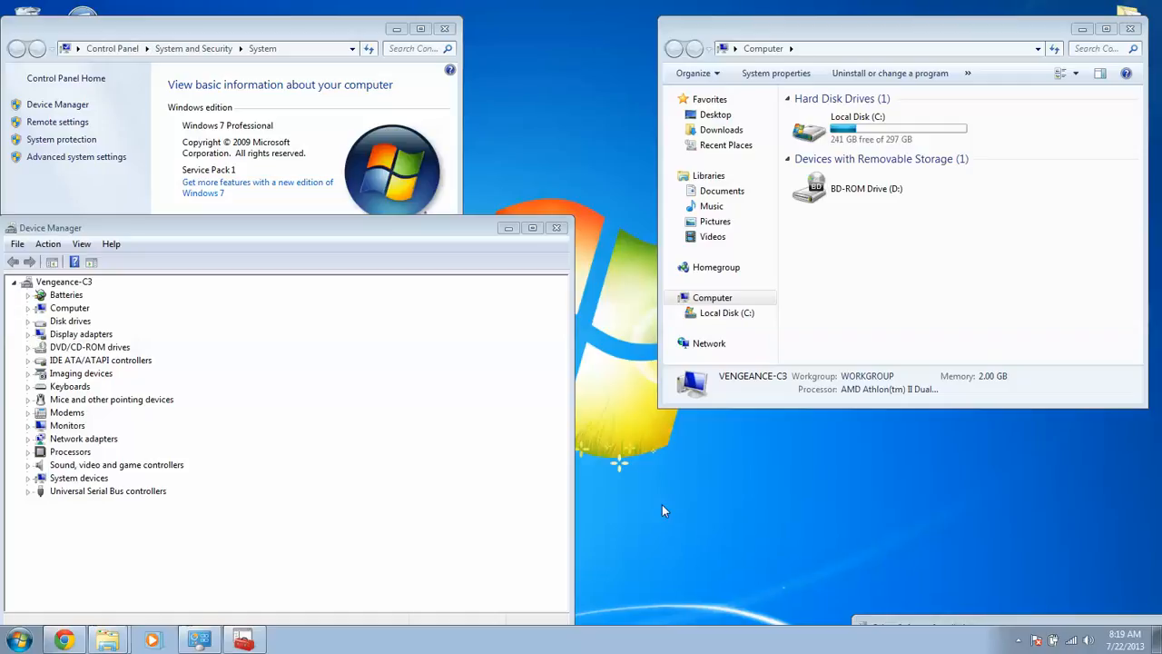
{"action": "mouse_move", "coordinate": [732, 539]}
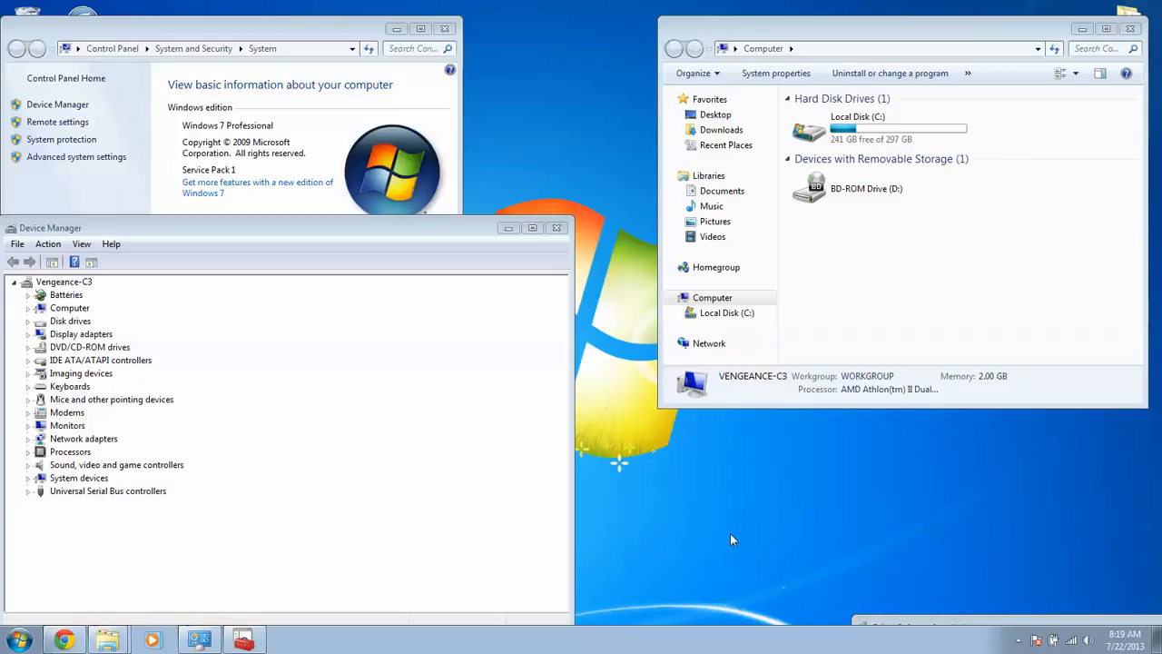
{"action": "mouse_move", "coordinate": [612, 406]}
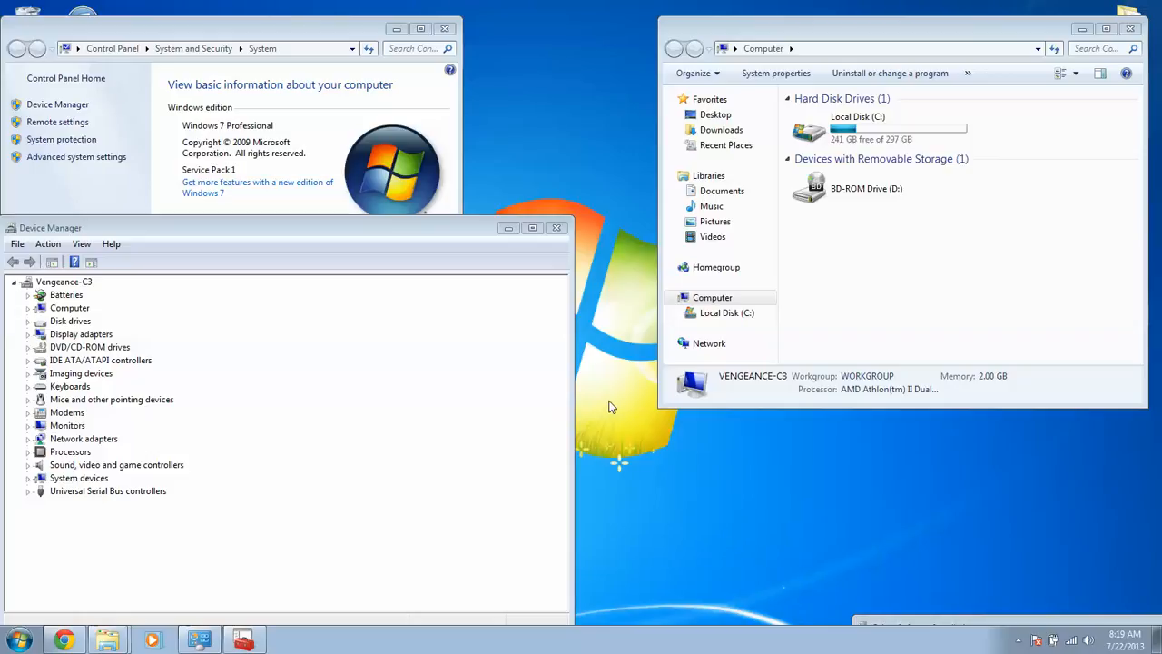
{"action": "mouse_move", "coordinate": [675, 429]}
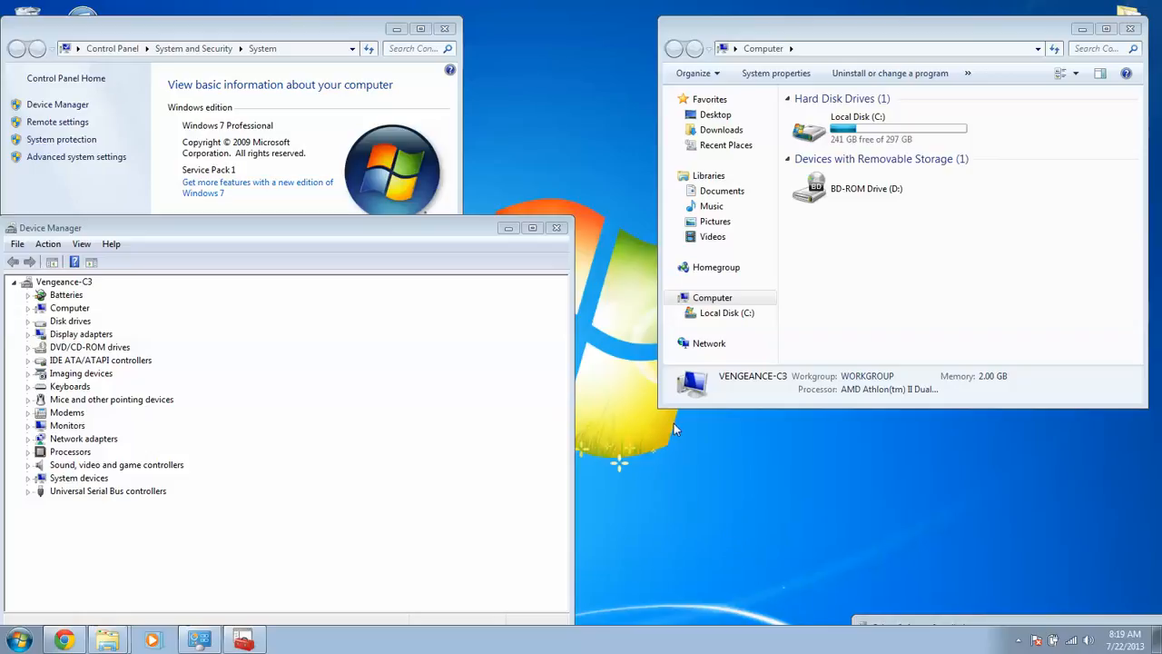
{"action": "mouse_move", "coordinate": [685, 437]}
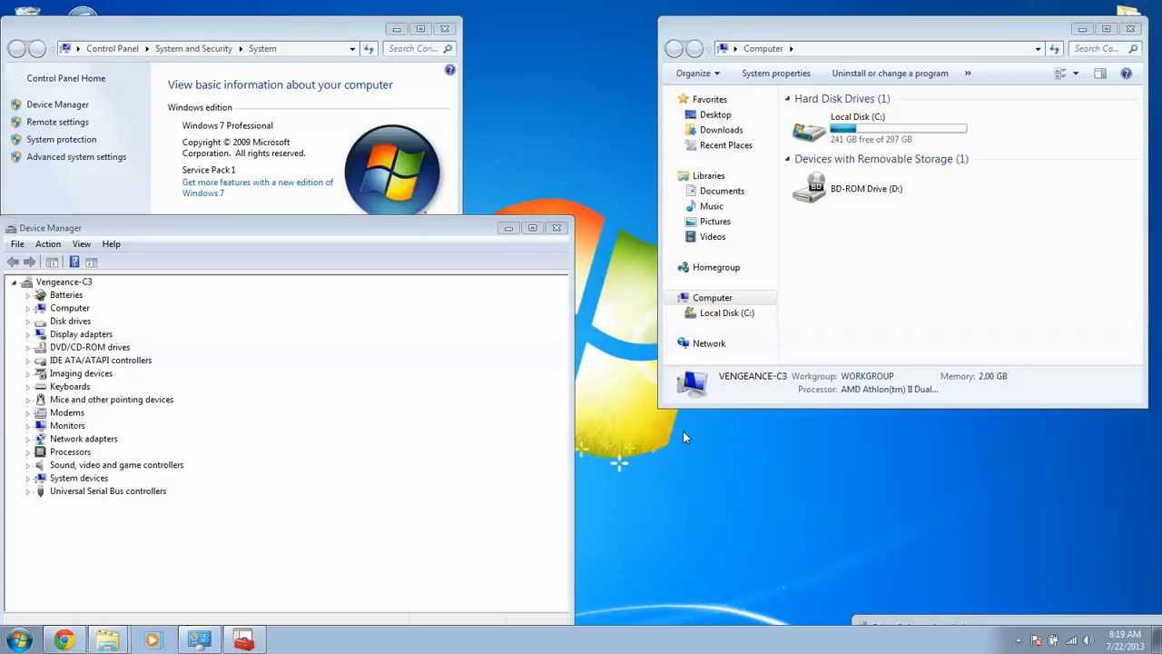
{"action": "mouse_move", "coordinate": [702, 490]}
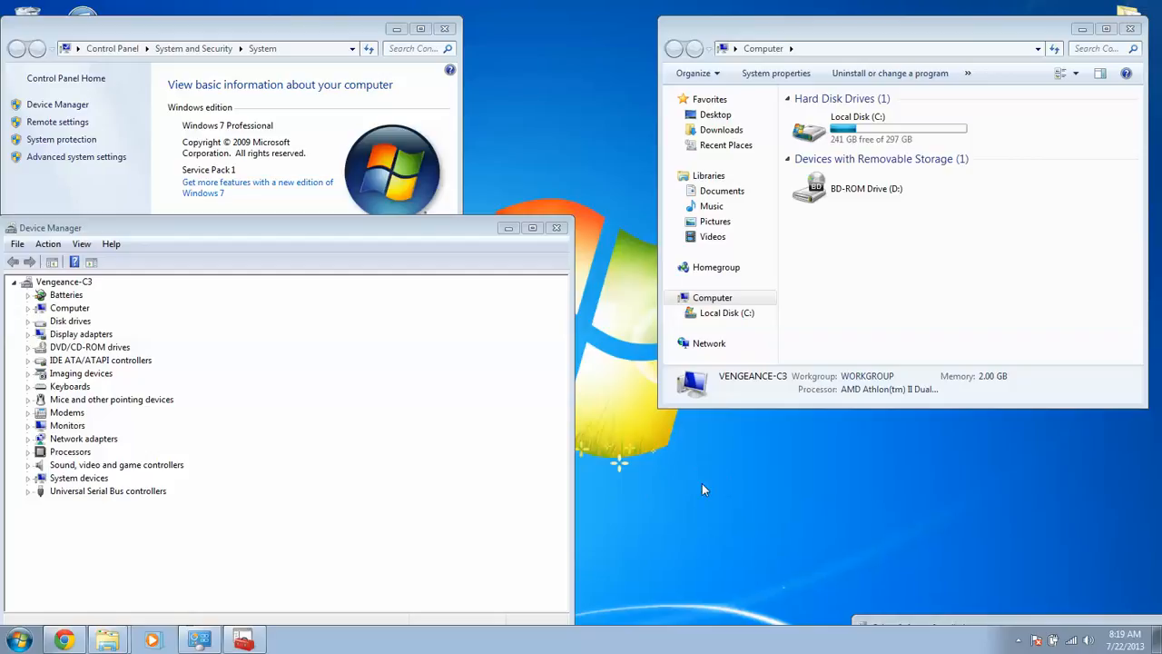
{"action": "mouse_move", "coordinate": [711, 492]}
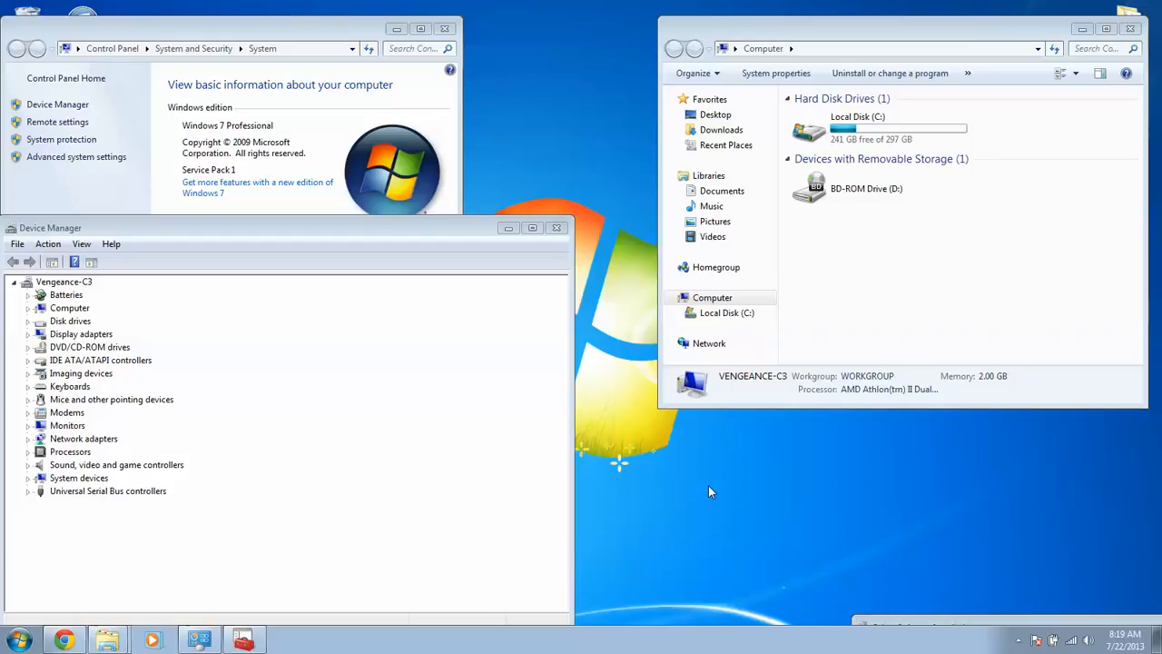
{"action": "mouse_move", "coordinate": [851, 255]}
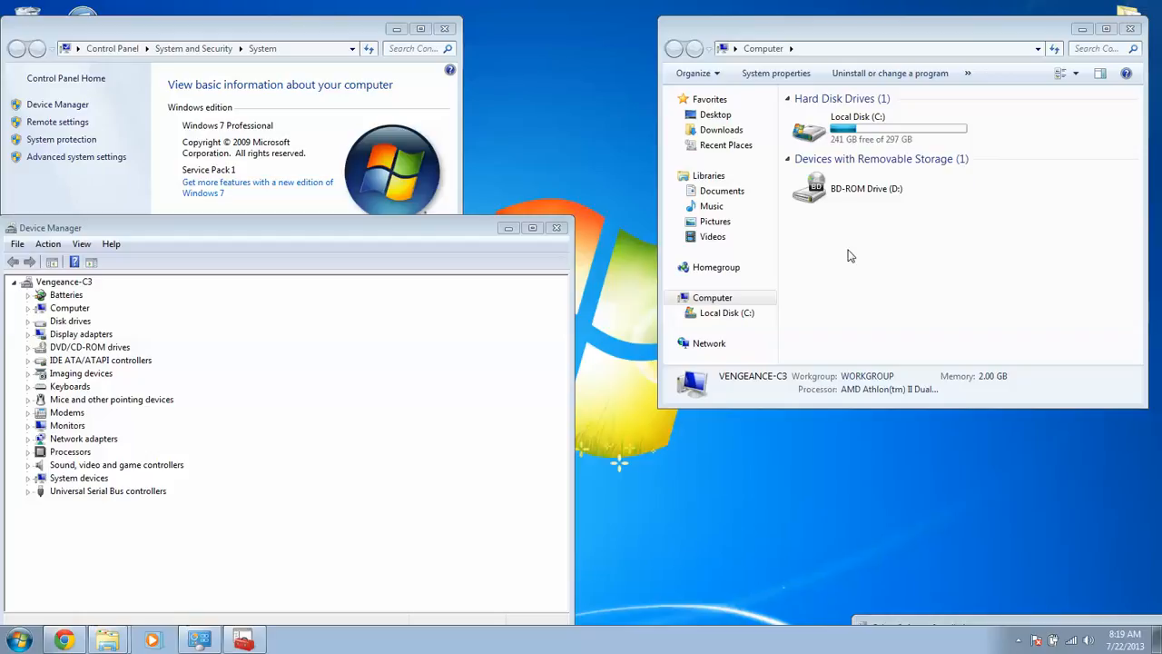
{"action": "mouse_move", "coordinate": [851, 263]}
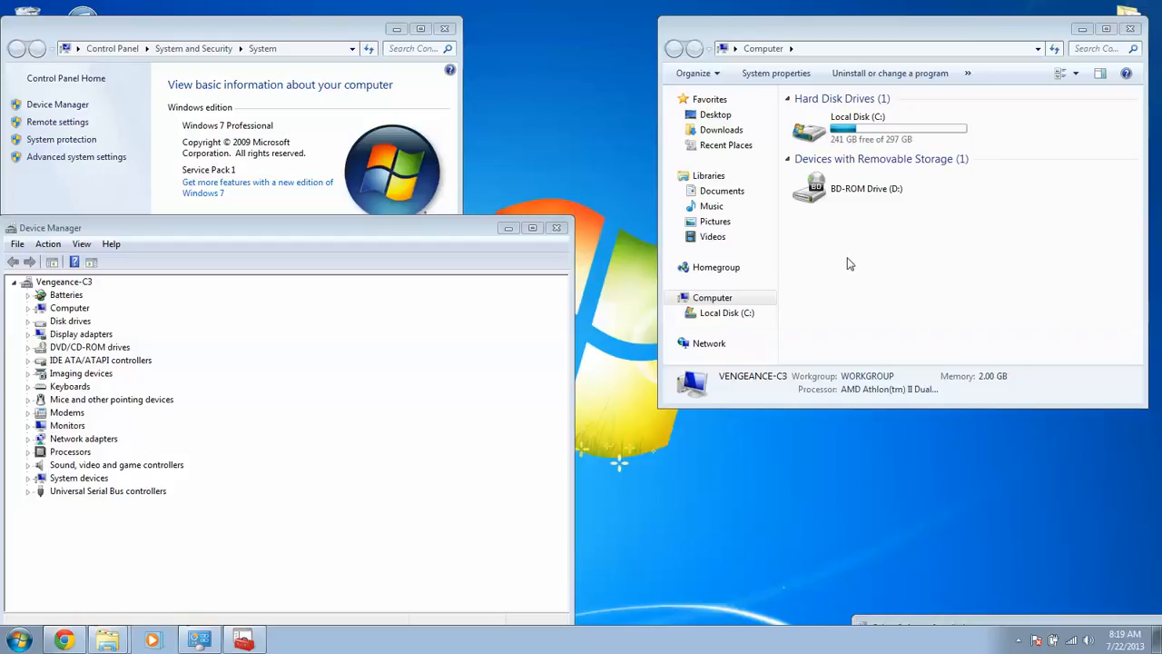
{"action": "mouse_move", "coordinate": [377, 157]}
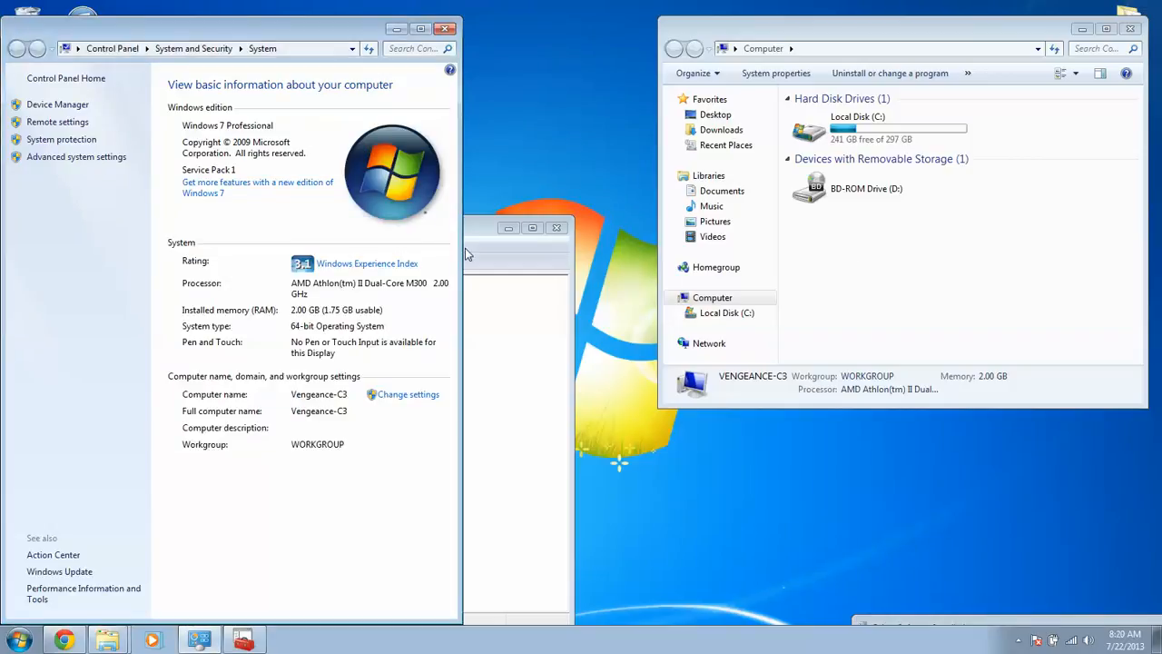
Step: Bring Device Manager's hardware category list for Vengeance-C3 back to the front
{"action": "left_click", "coordinate": [58, 103]}
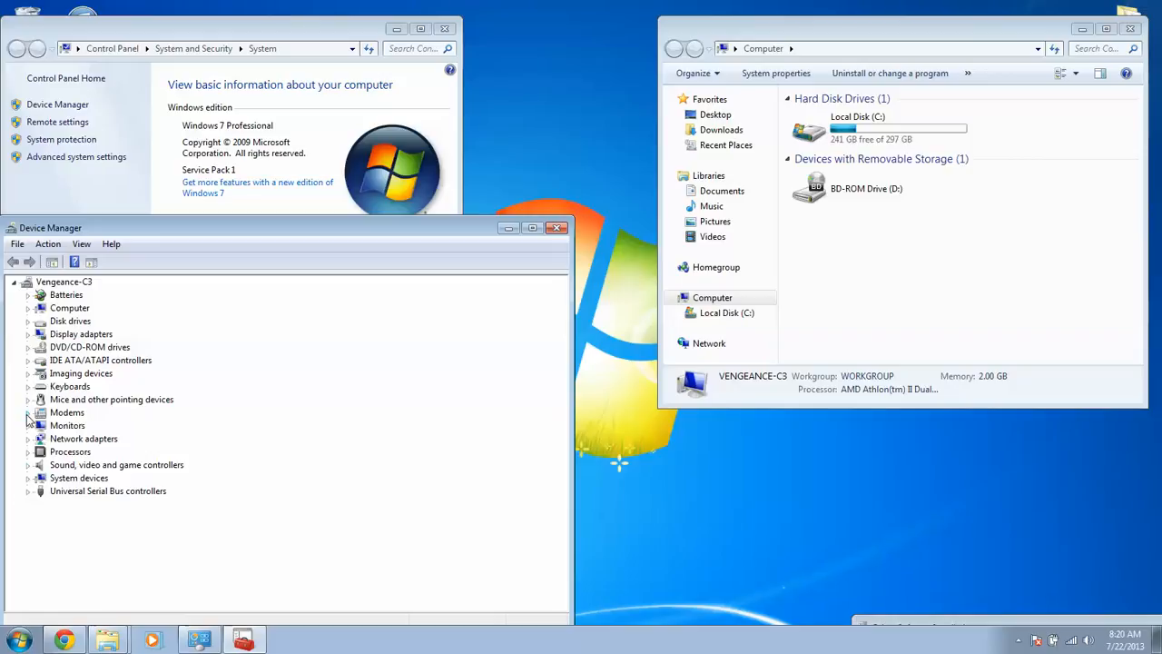
{"action": "mouse_move", "coordinate": [77, 385]}
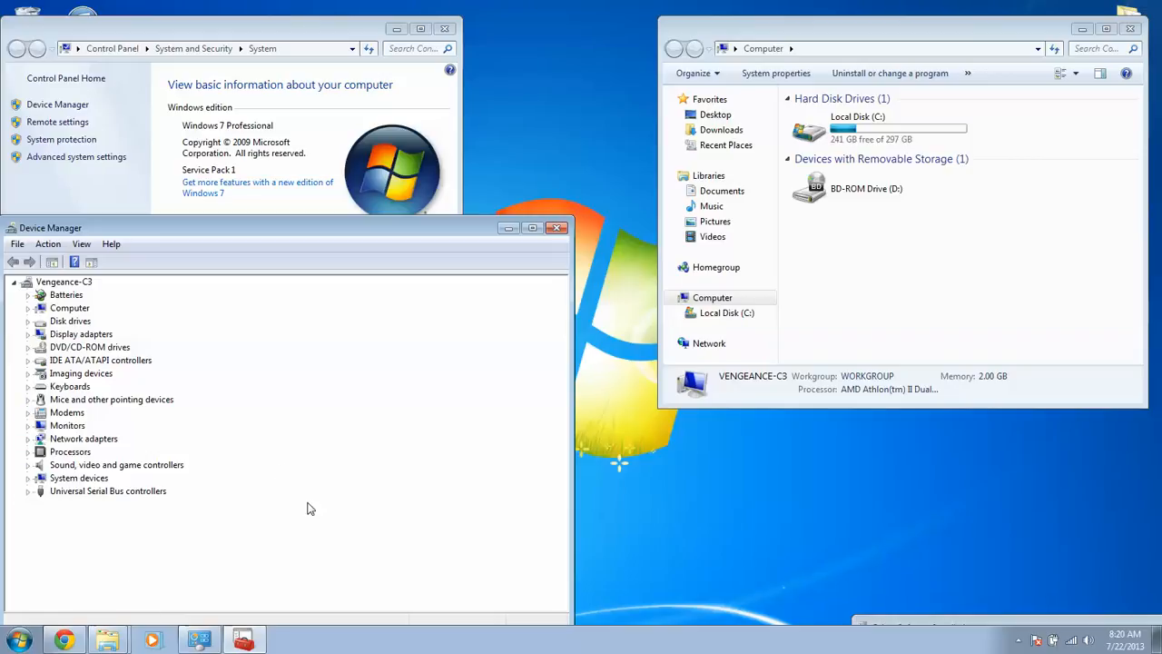
{"action": "mouse_move", "coordinate": [319, 536]}
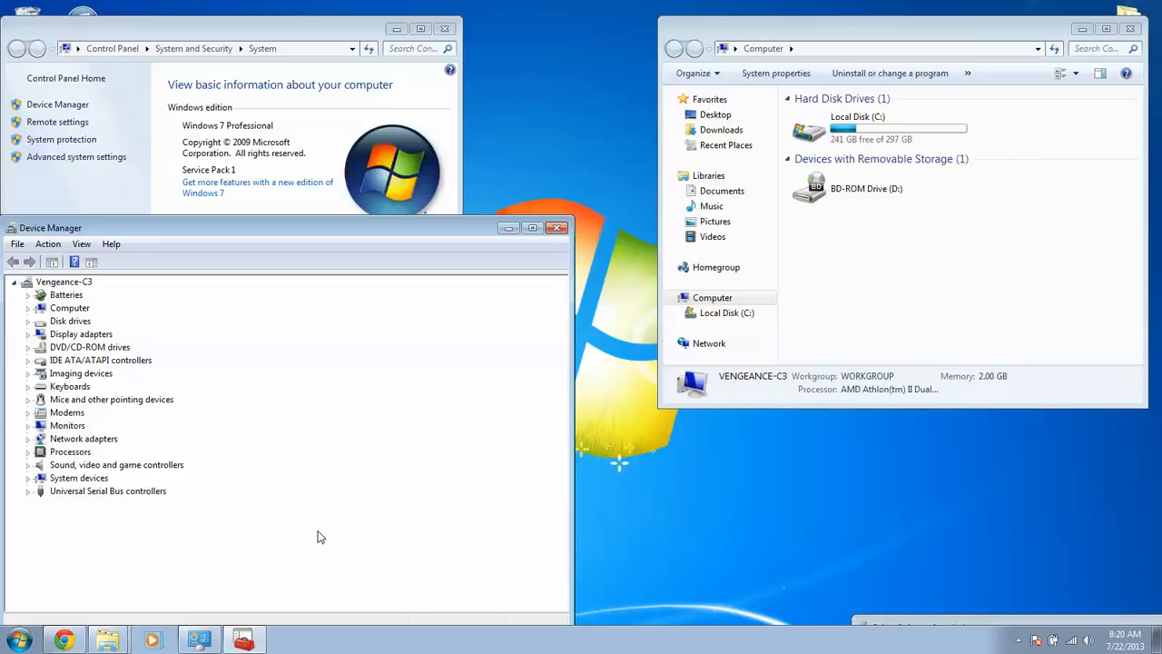
{"action": "mouse_move", "coordinate": [371, 554]}
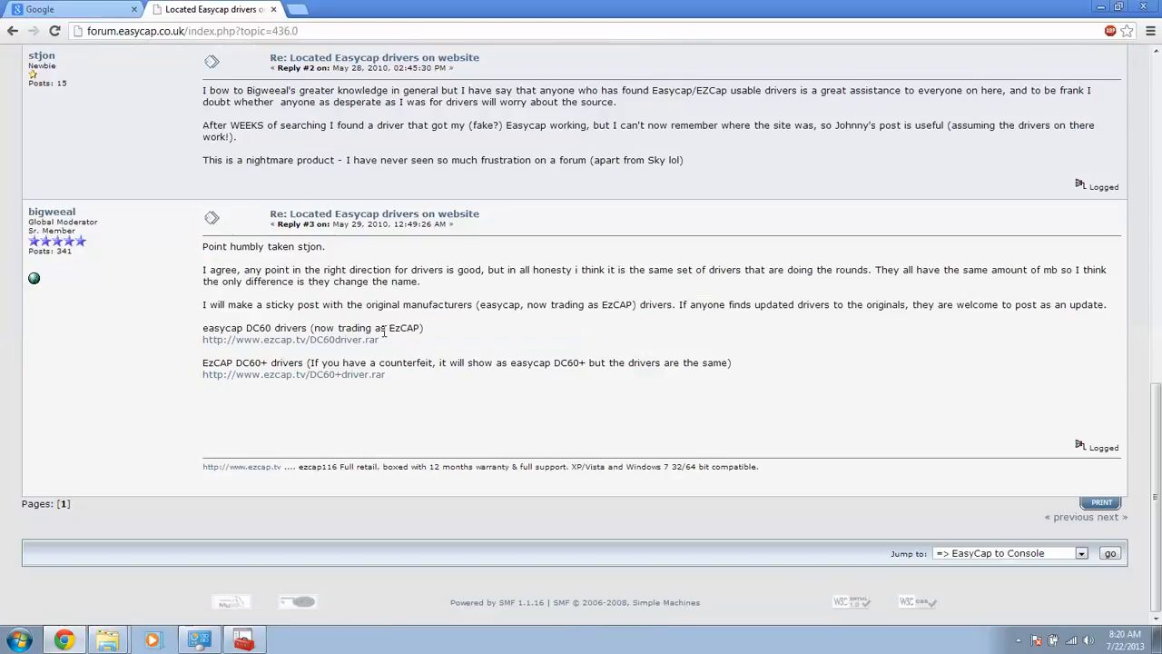
{"action": "mouse_move", "coordinate": [434, 351]}
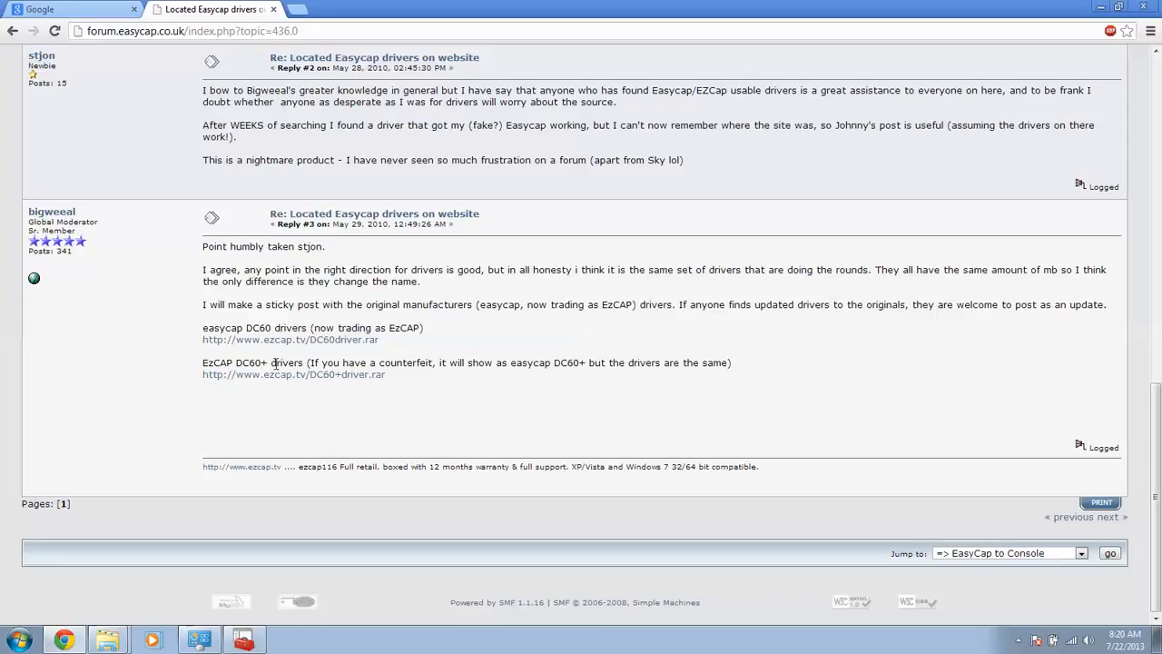
{"action": "mouse_move", "coordinate": [318, 377]}
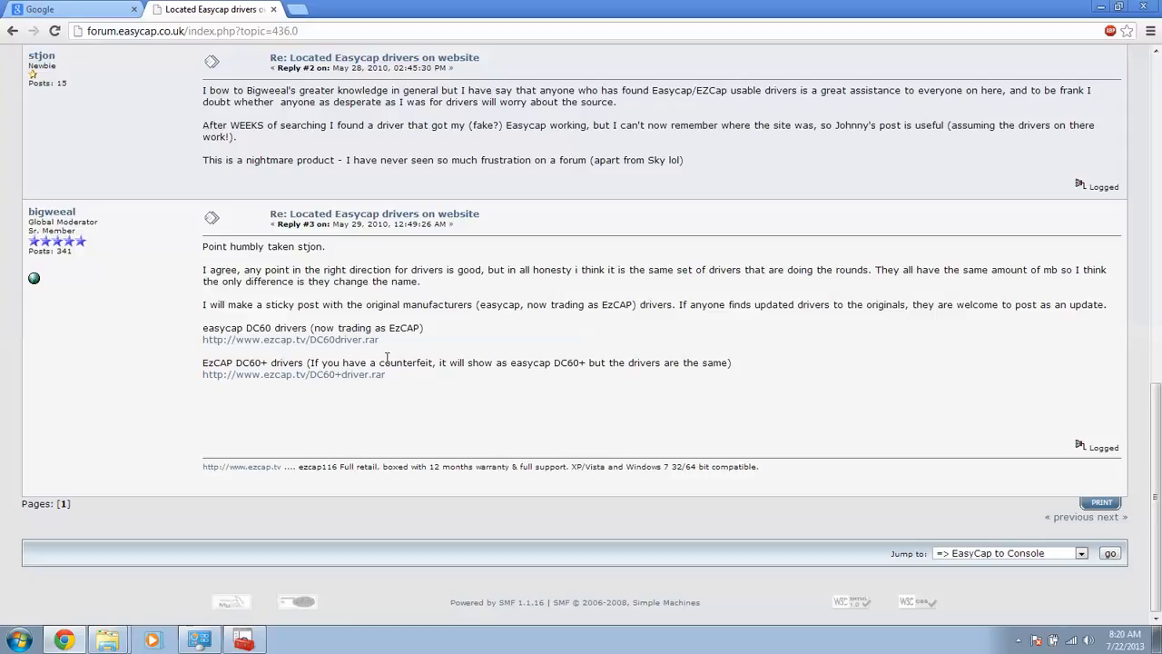
{"action": "mouse_move", "coordinate": [363, 340]}
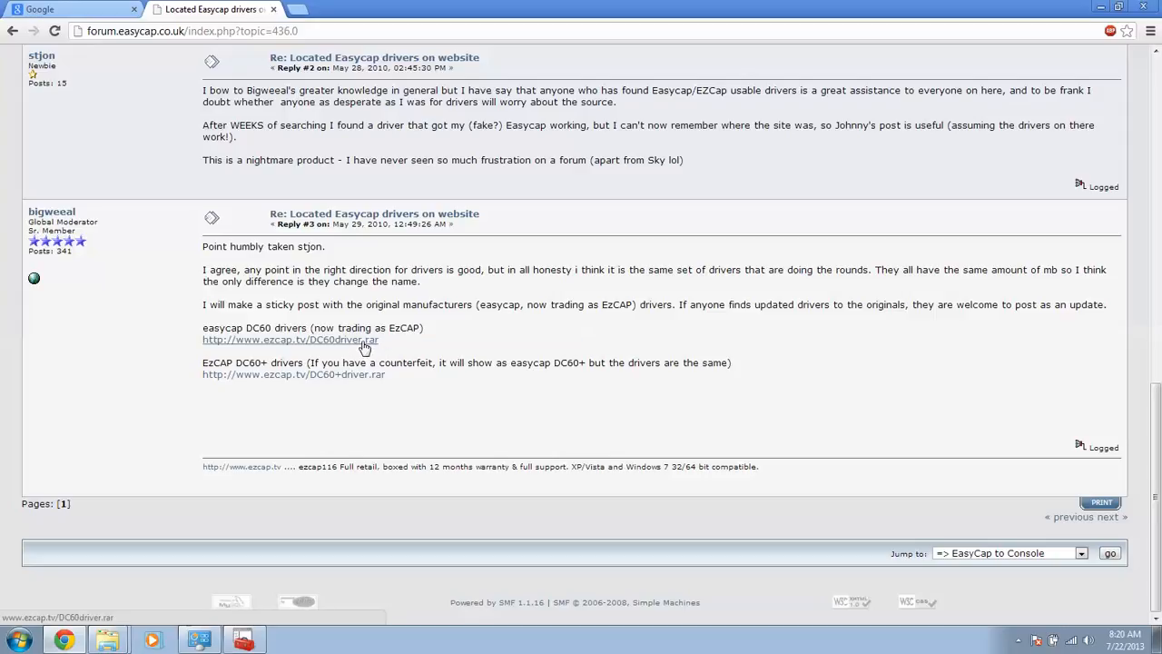
{"action": "mouse_move", "coordinate": [318, 387]}
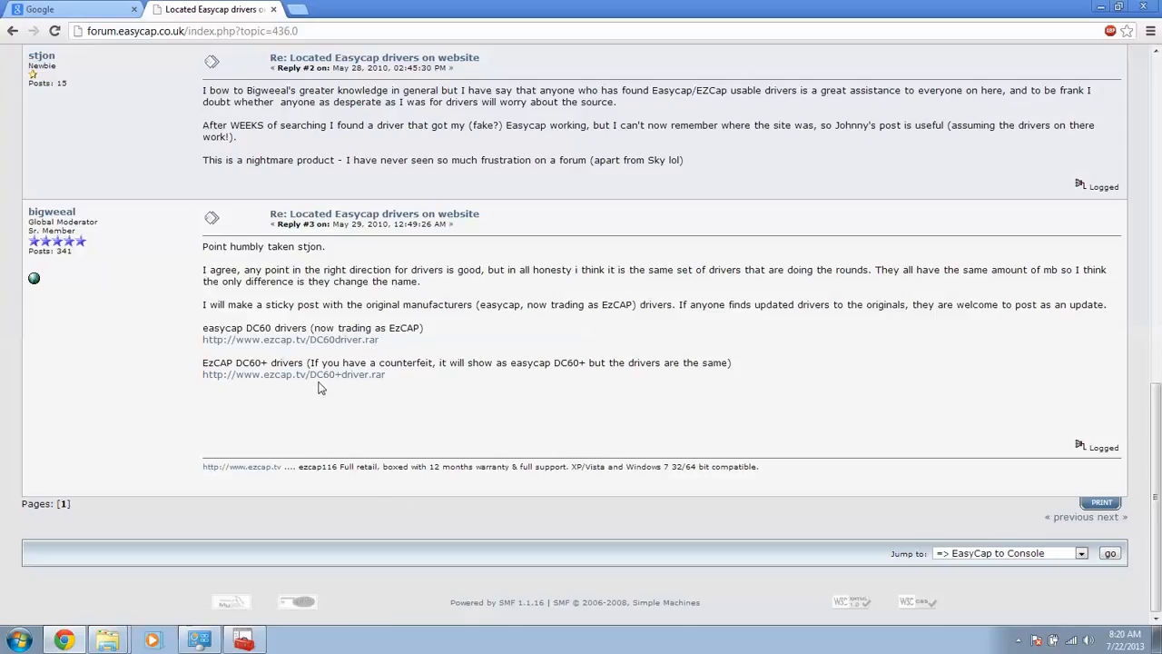
{"action": "mouse_move", "coordinate": [318, 374]}
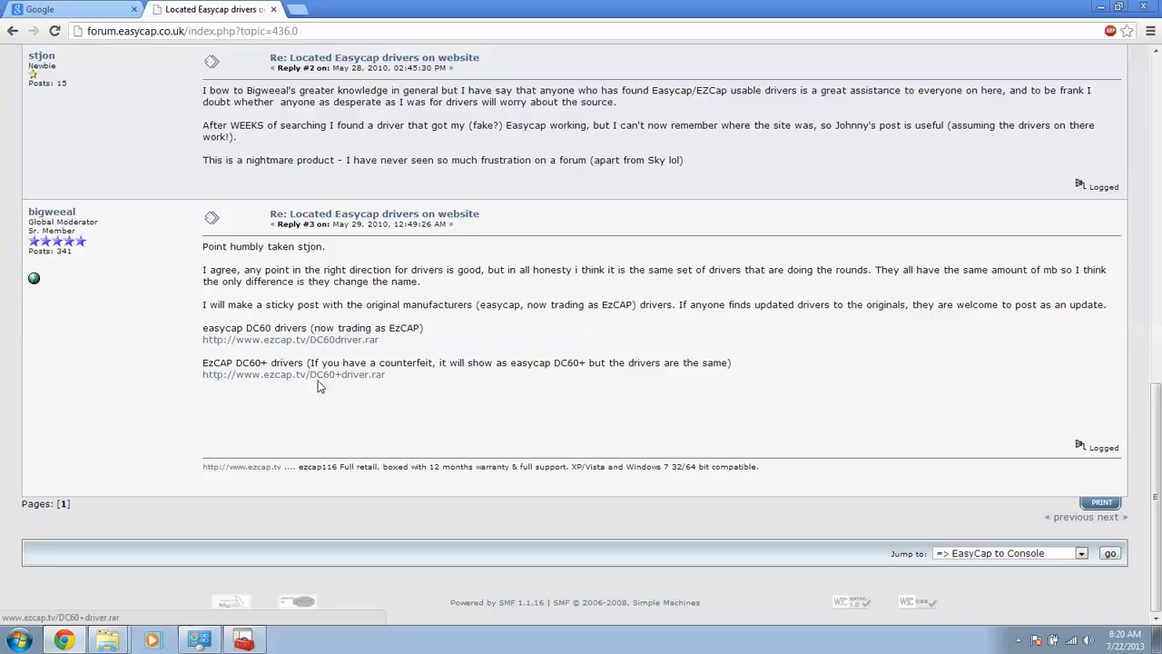
{"action": "mouse_move", "coordinate": [353, 433]}
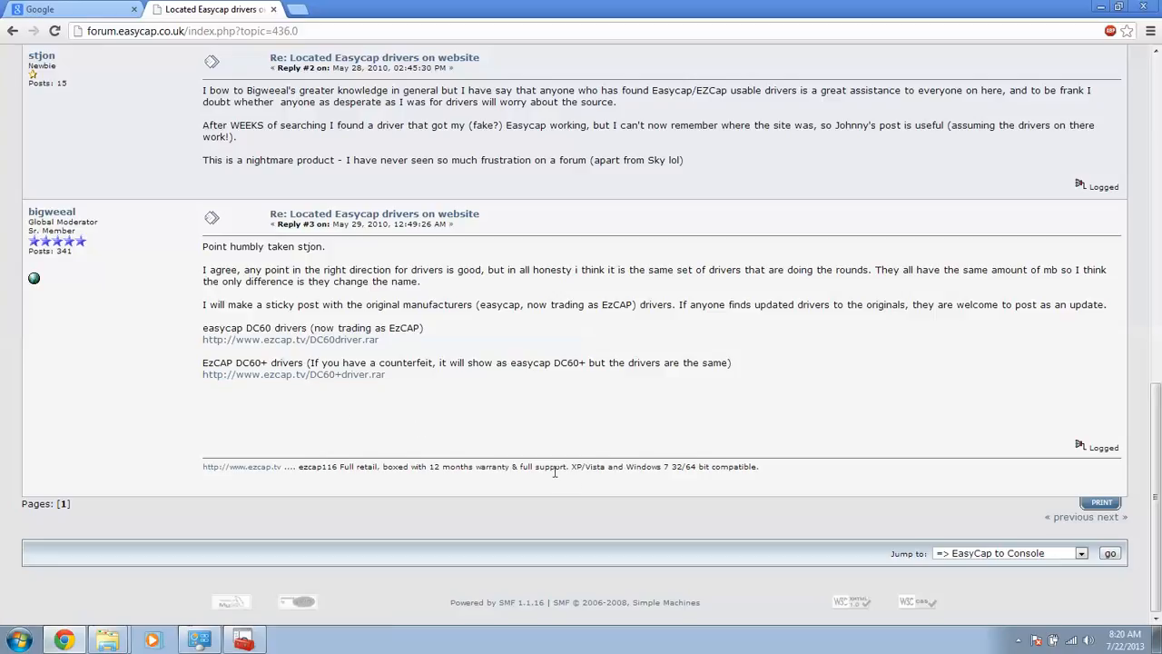
{"action": "mouse_move", "coordinate": [336, 515]}
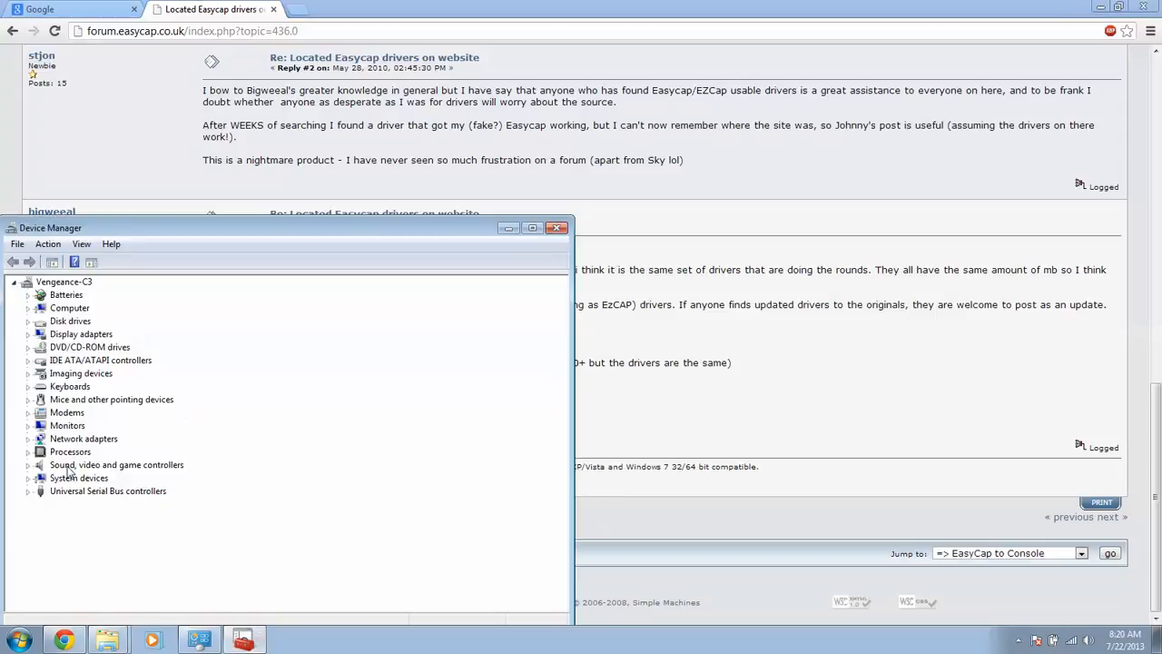
{"action": "mouse_move", "coordinate": [80, 493]}
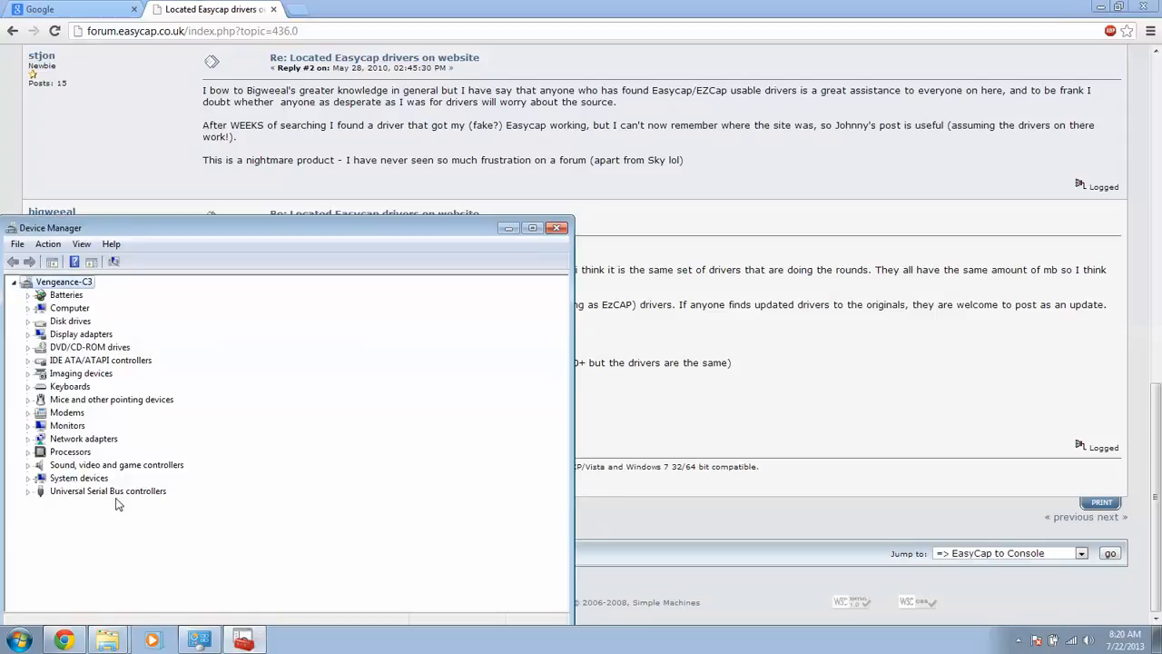
Step: Scan Universal Serial Bus controllers for hardware changes, then return to the EasyCap forum thread
{"action": "right_click", "coordinate": [107, 490]}
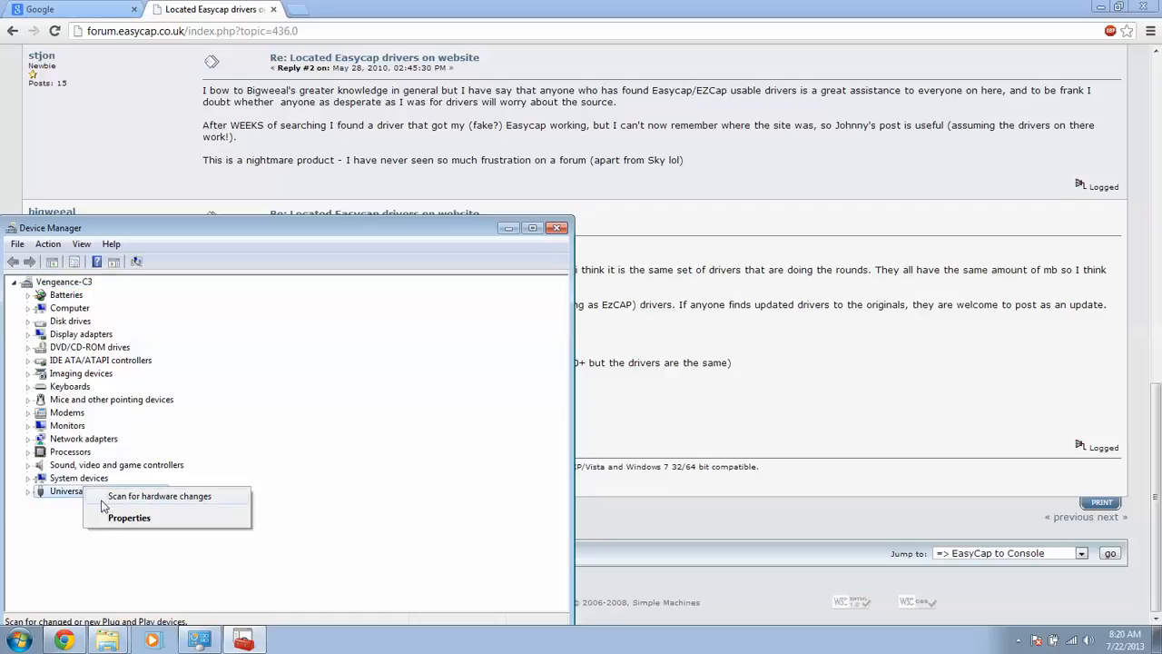
{"action": "mouse_move", "coordinate": [118, 510]}
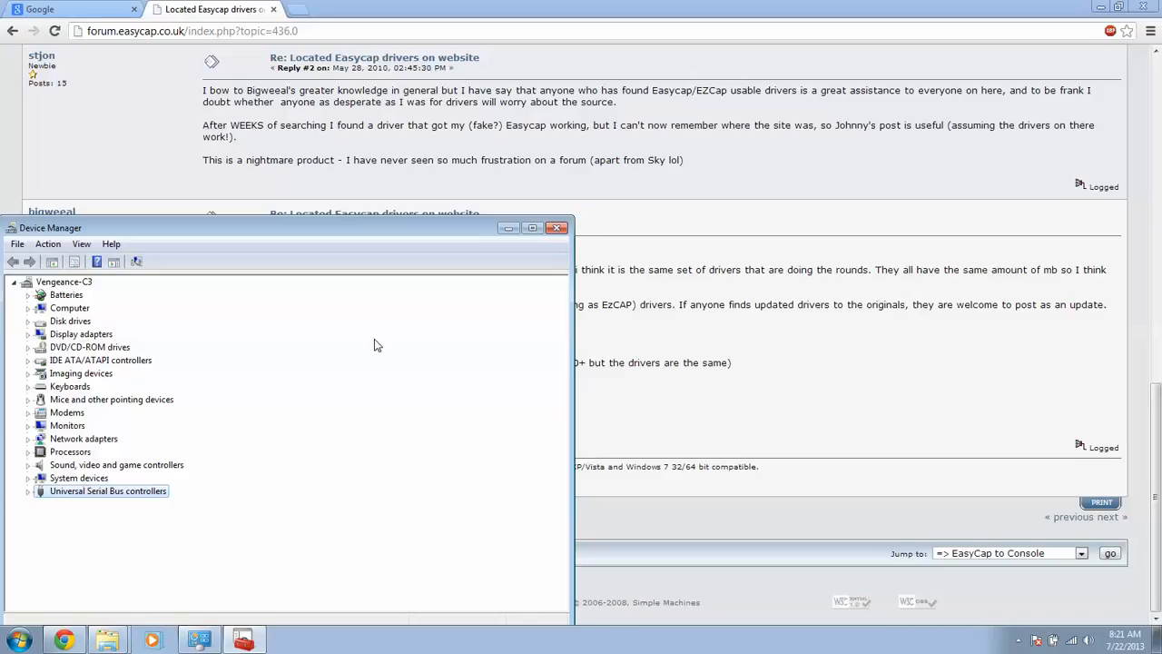
{"action": "left_click", "coordinate": [558, 227]}
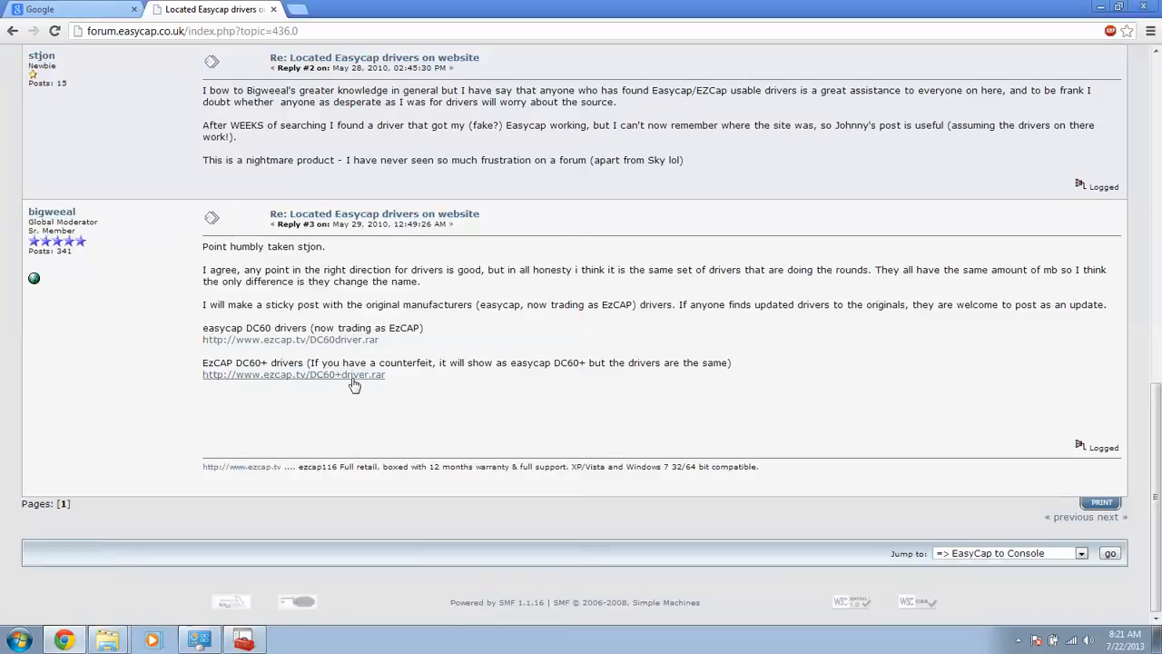
{"action": "mouse_move", "coordinate": [461, 388]}
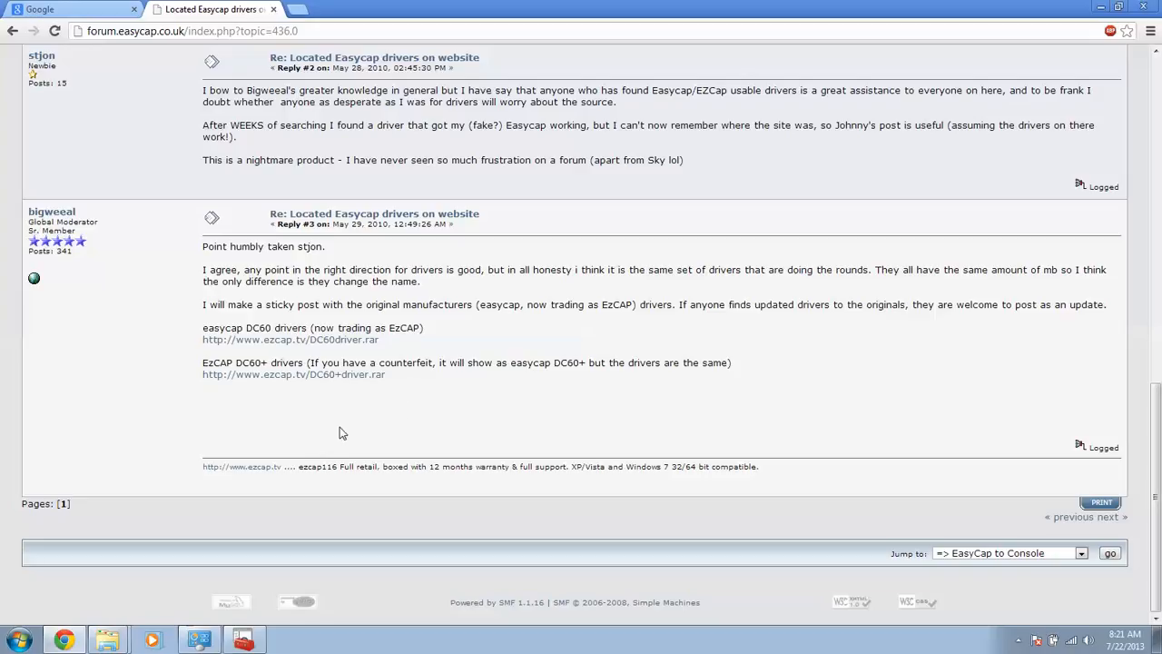
{"action": "mouse_move", "coordinate": [293, 374]}
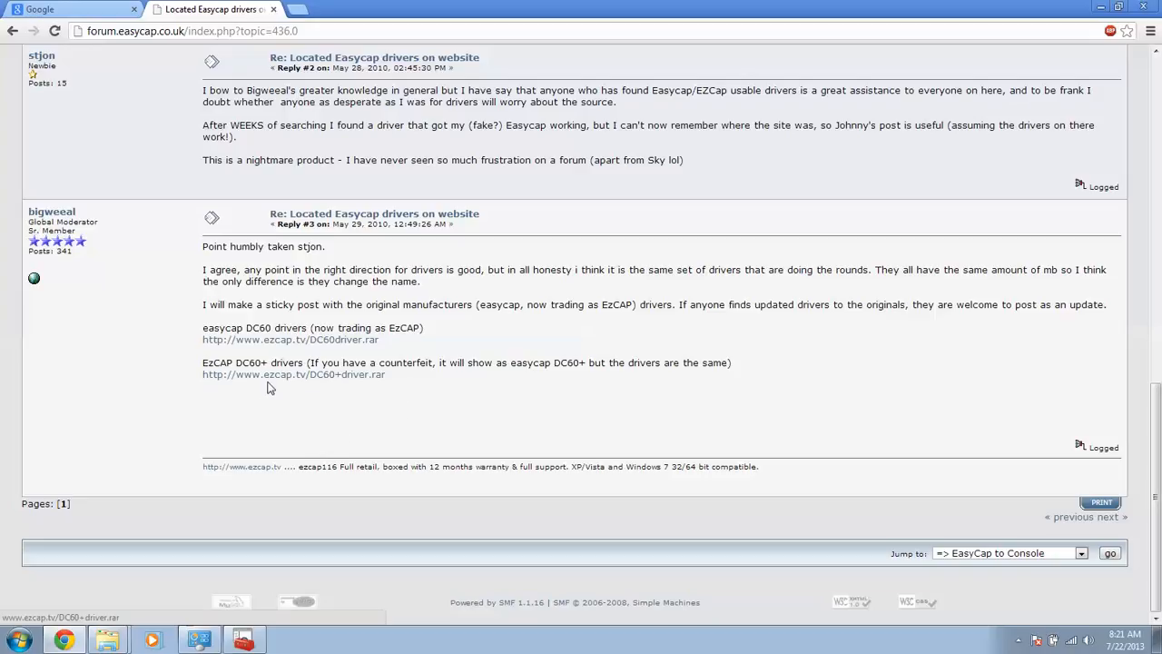
{"action": "mouse_move", "coordinate": [377, 421]}
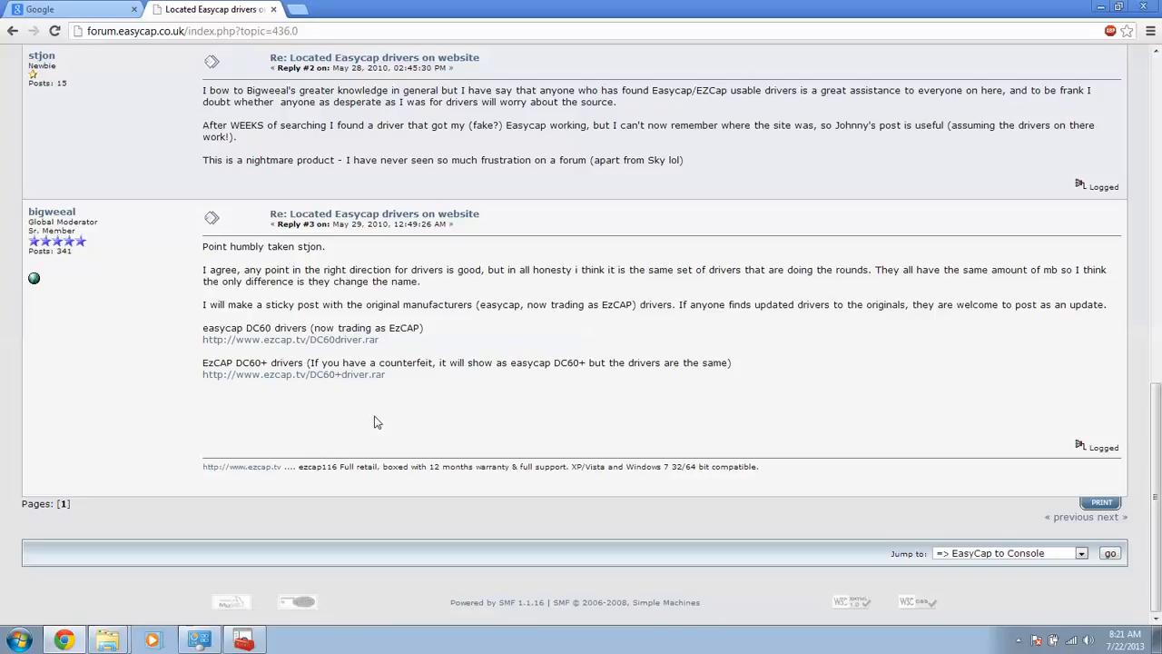
{"action": "mouse_move", "coordinate": [345, 433]}
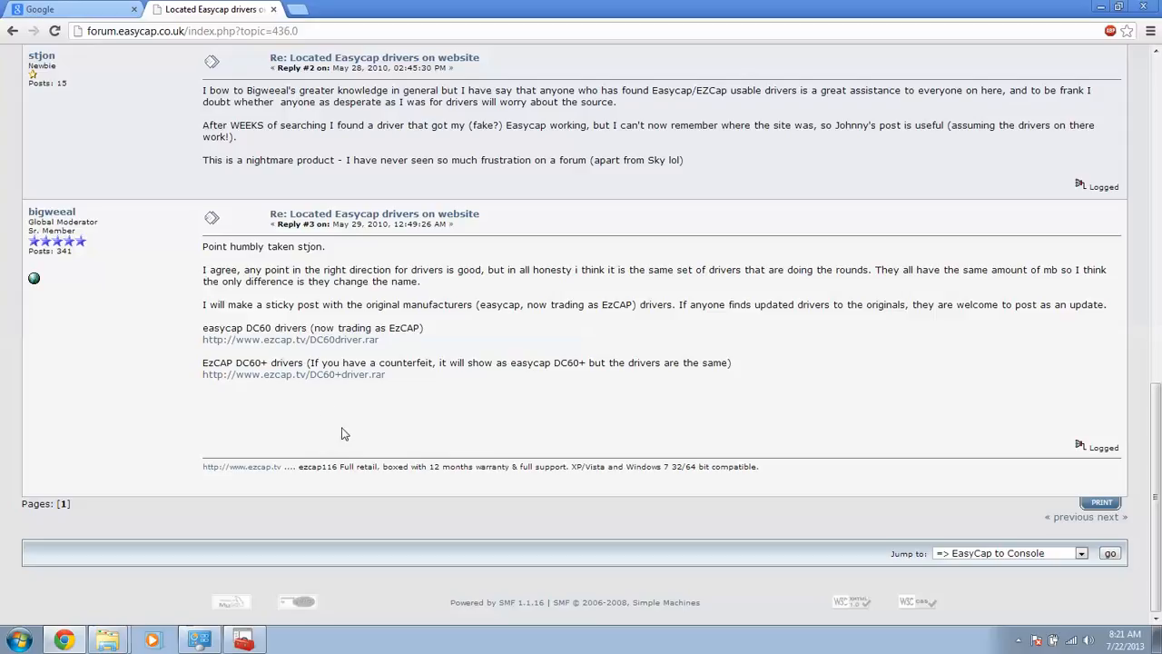
{"action": "mouse_move", "coordinate": [362, 436]}
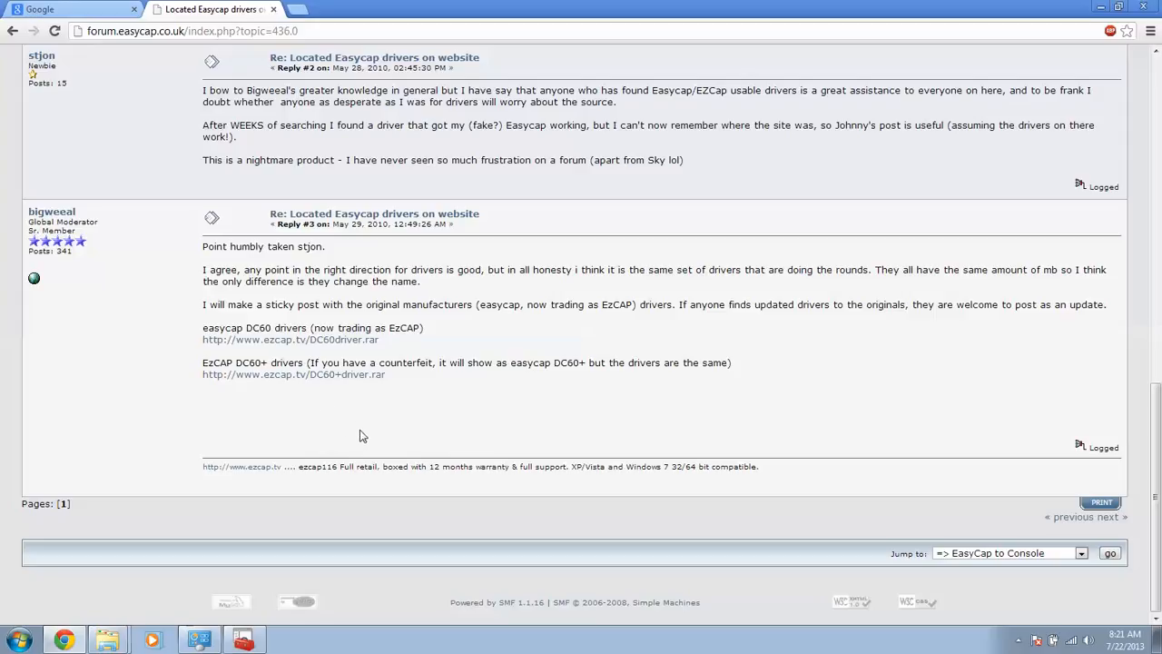
{"action": "mouse_move", "coordinate": [234, 531]}
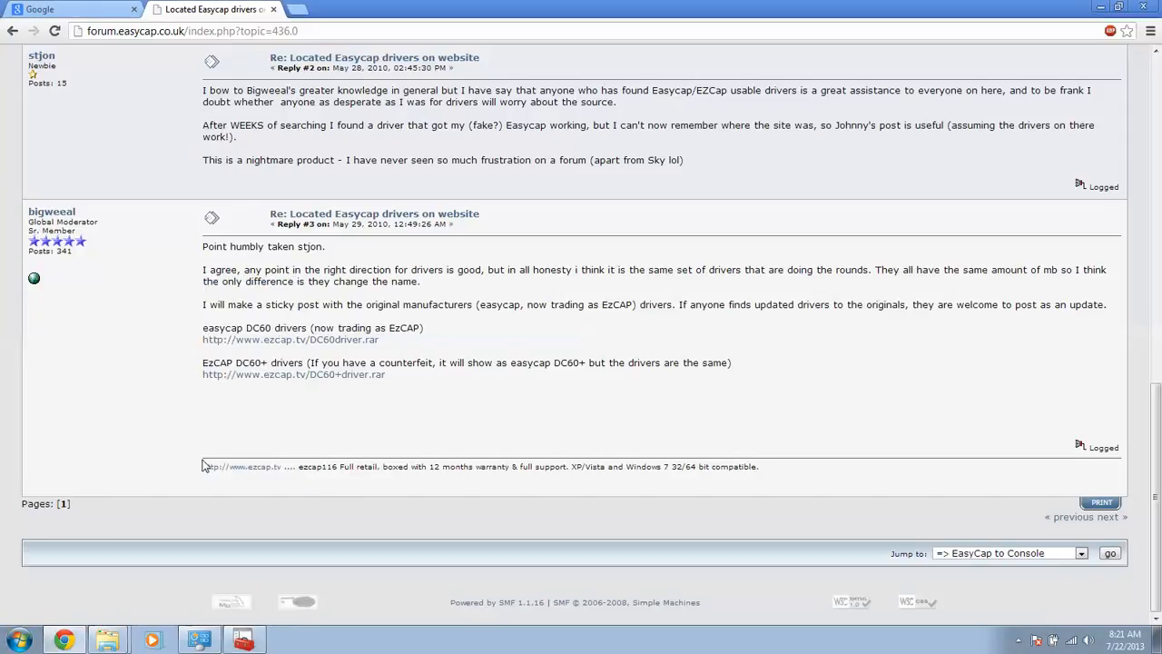
{"action": "left_click", "coordinate": [16, 640]}
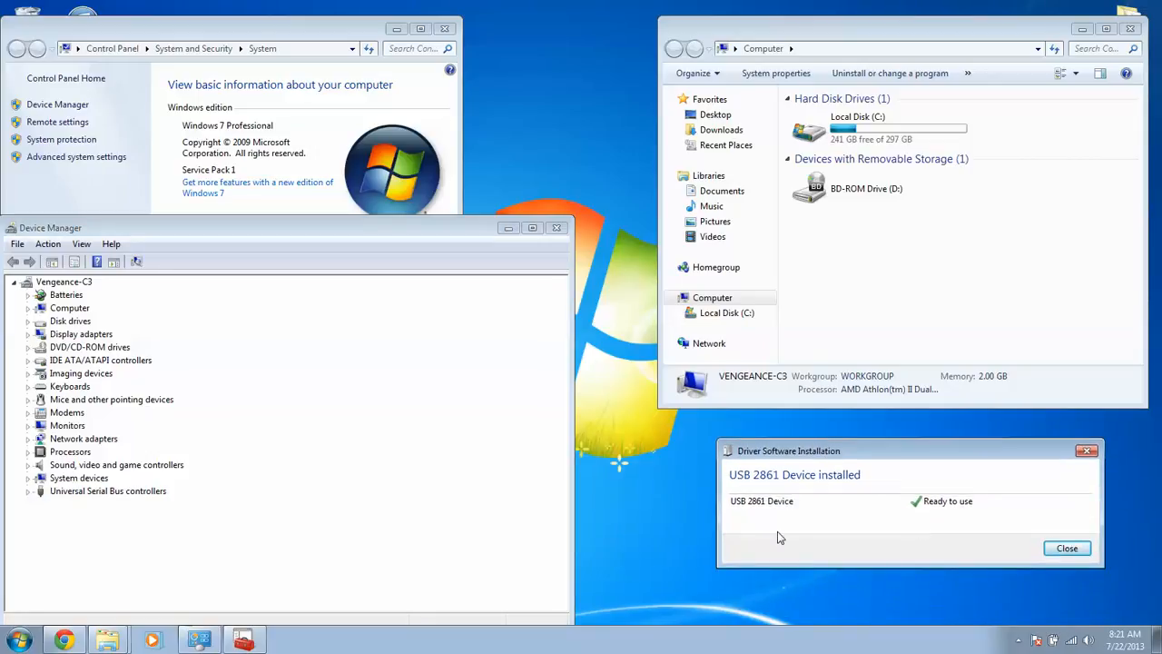
{"action": "mouse_move", "coordinate": [779, 490]}
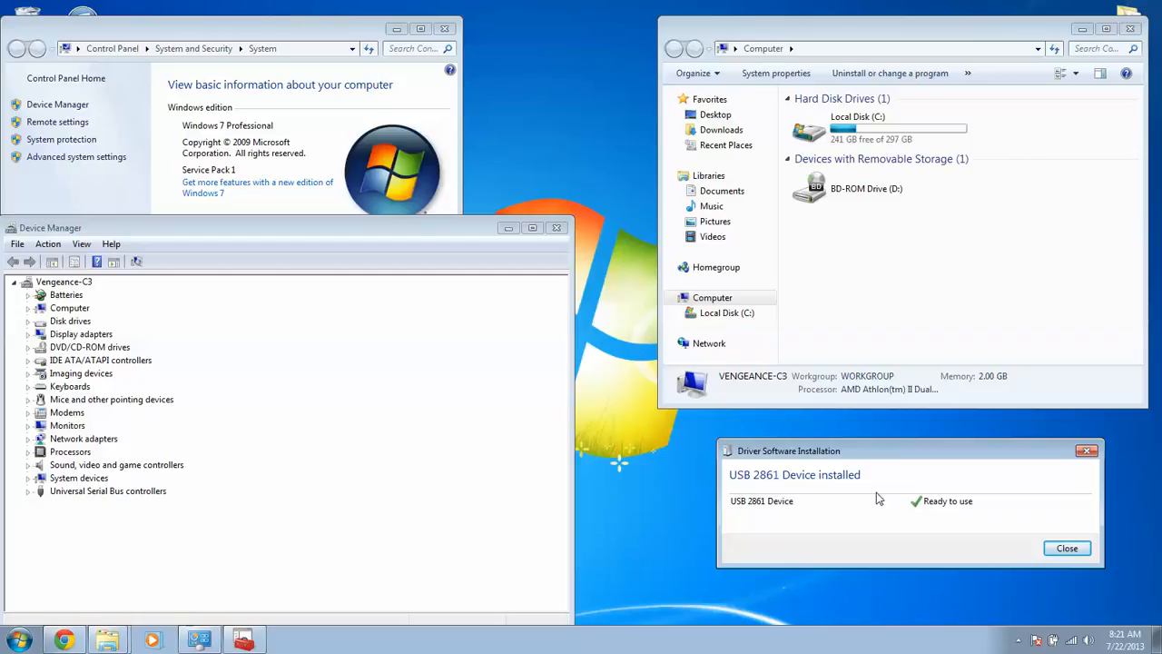
Step: Close the USB 2861 Device 'Ready to use' driver installation notice
{"action": "left_click", "coordinate": [1067, 547]}
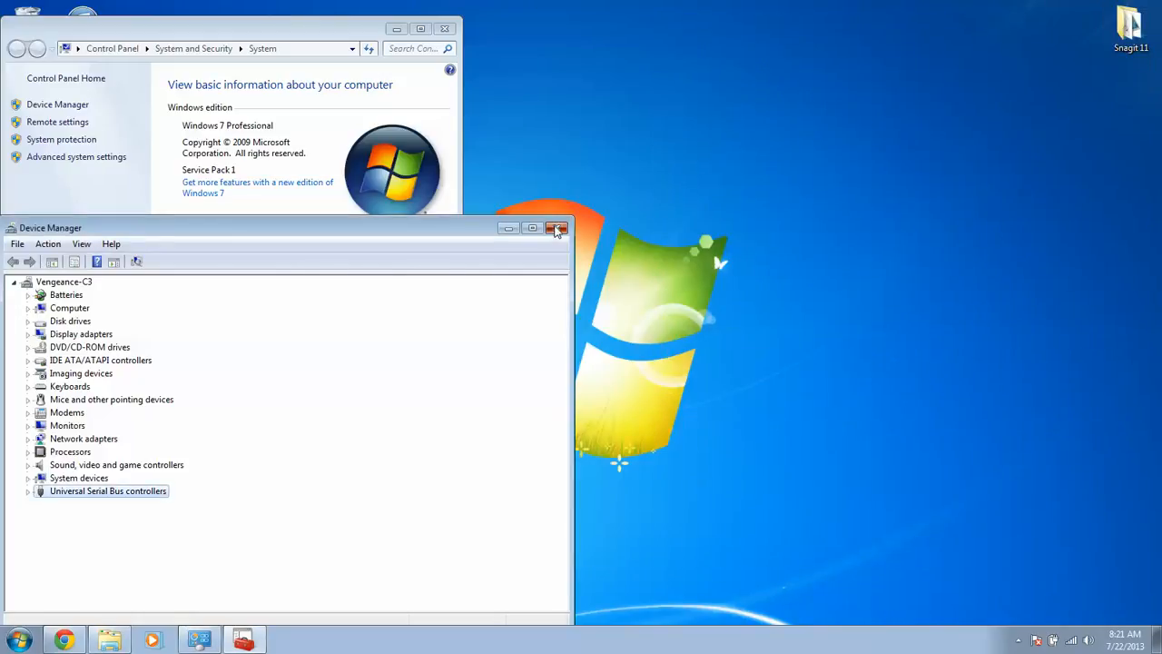
Step: Close the Device Manager window
{"action": "left_click", "coordinate": [557, 228]}
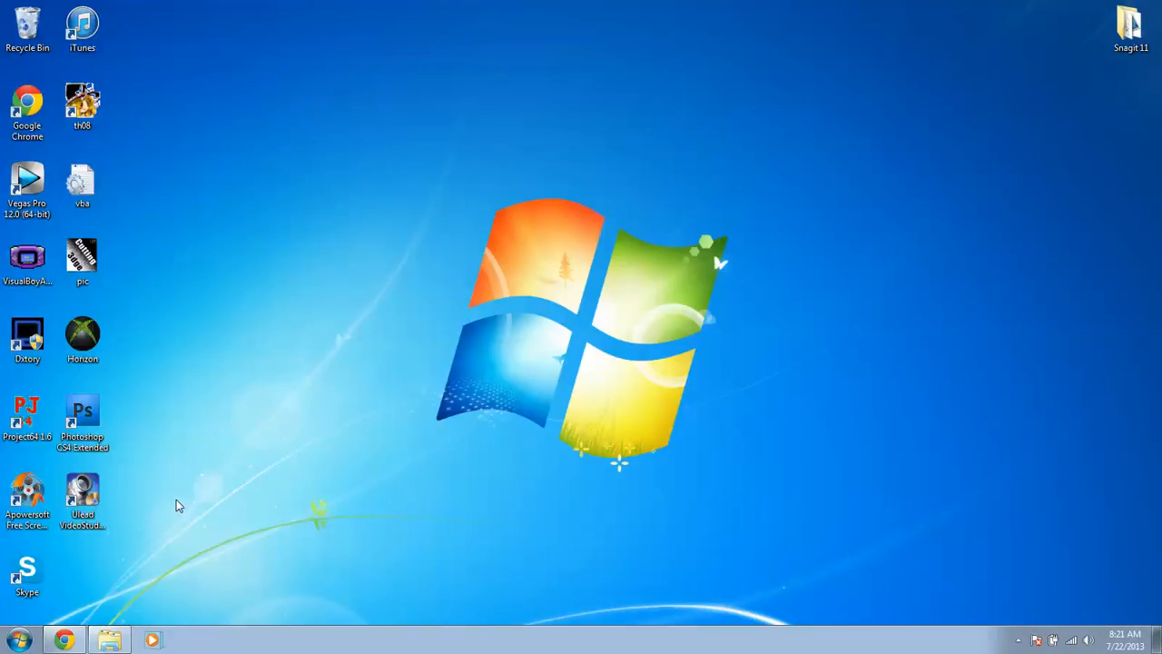
{"action": "mouse_move", "coordinate": [471, 472]}
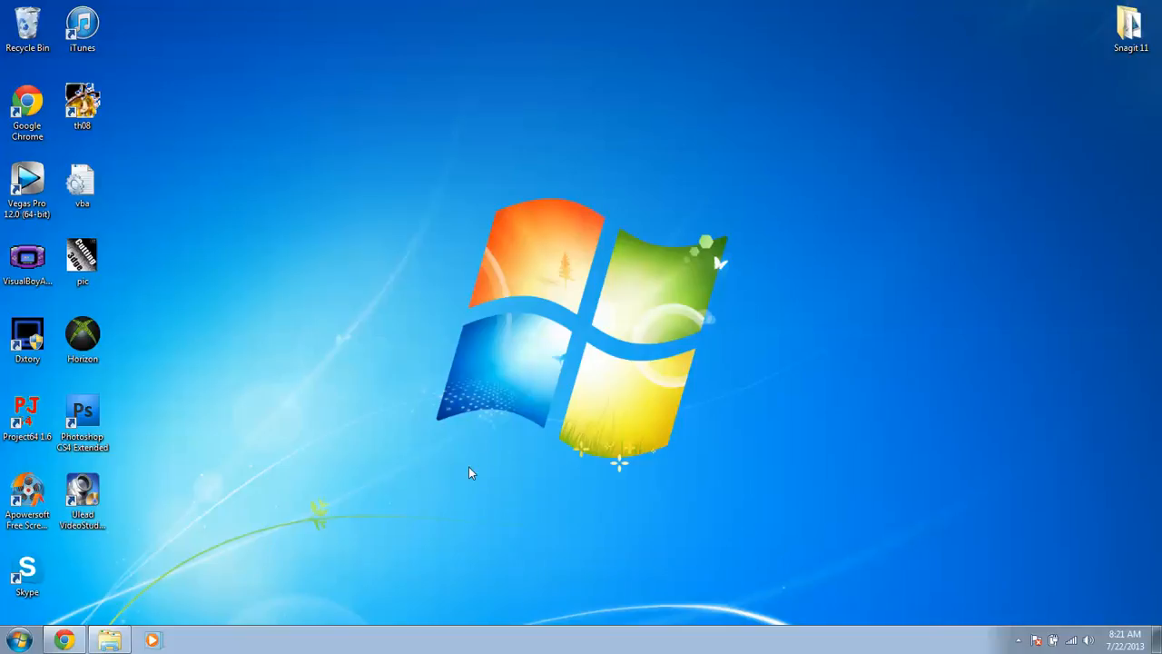
{"action": "mouse_move", "coordinate": [542, 396]}
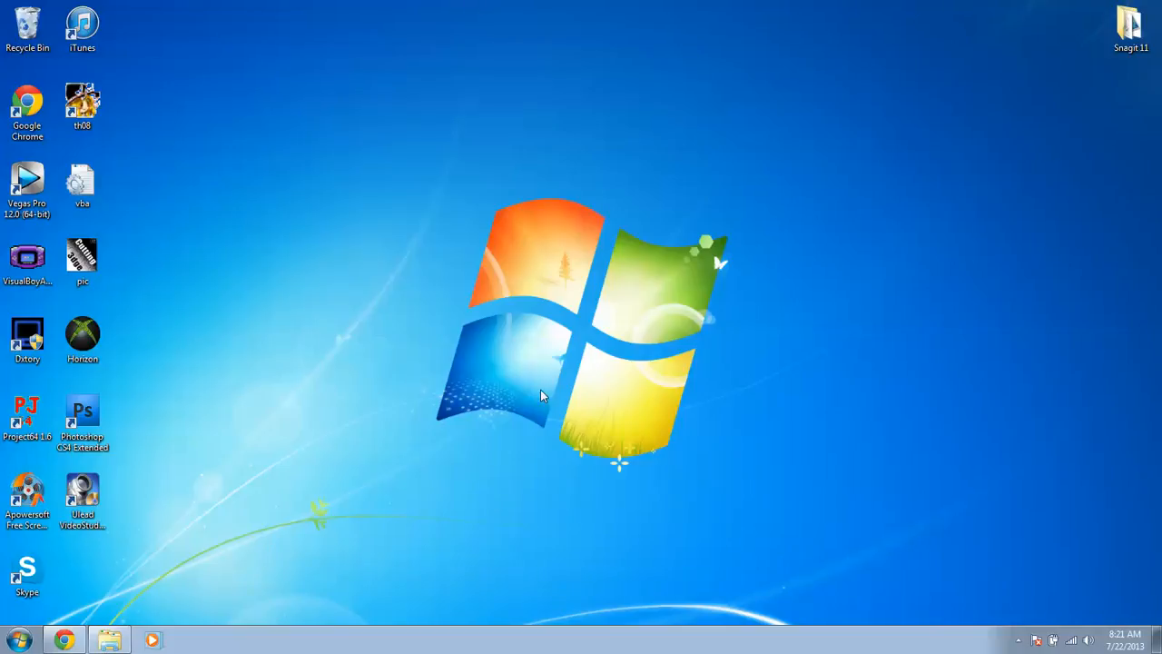
{"action": "mouse_move", "coordinate": [618, 393]}
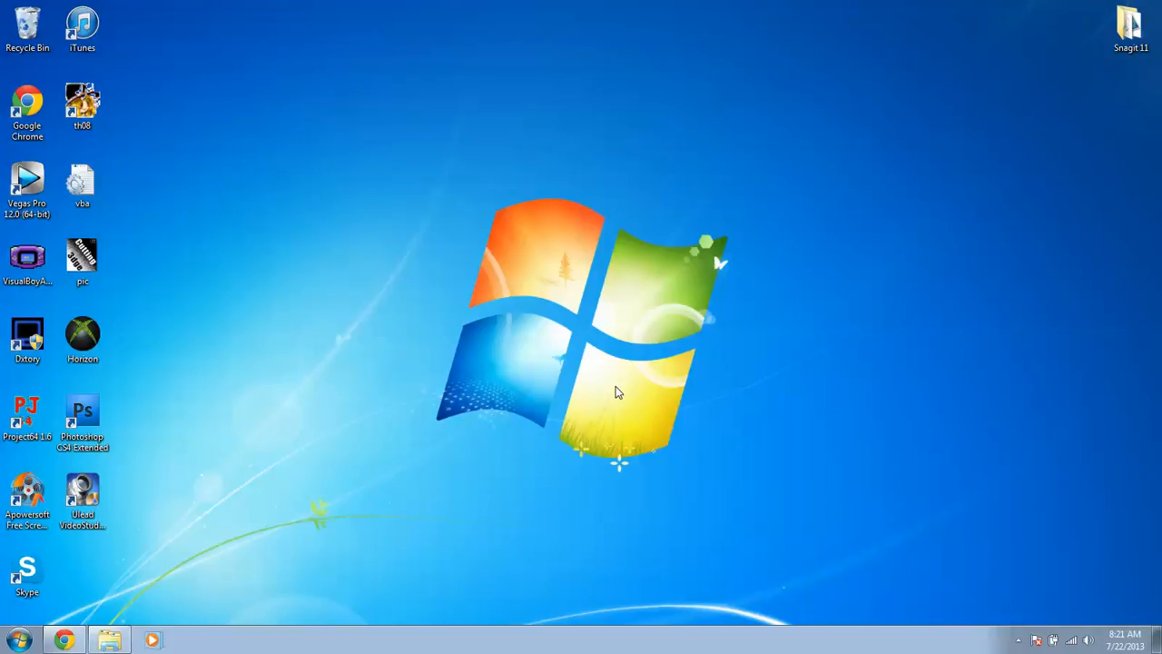